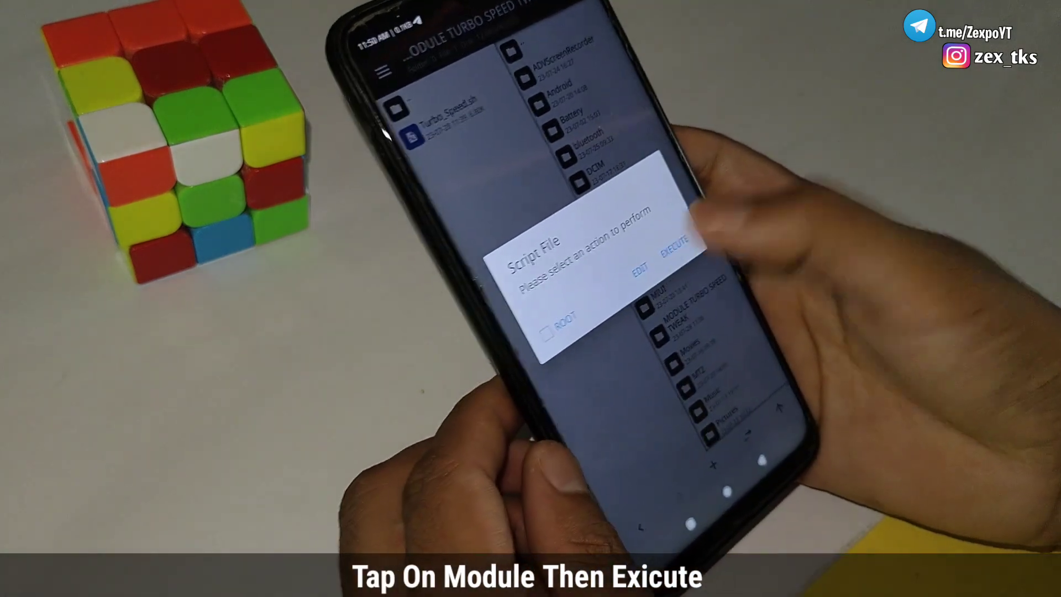
- Execute Turbo_Speed.sh, apply the Skia rendering layer (option 3), and return to its menu
left_click(678, 253)
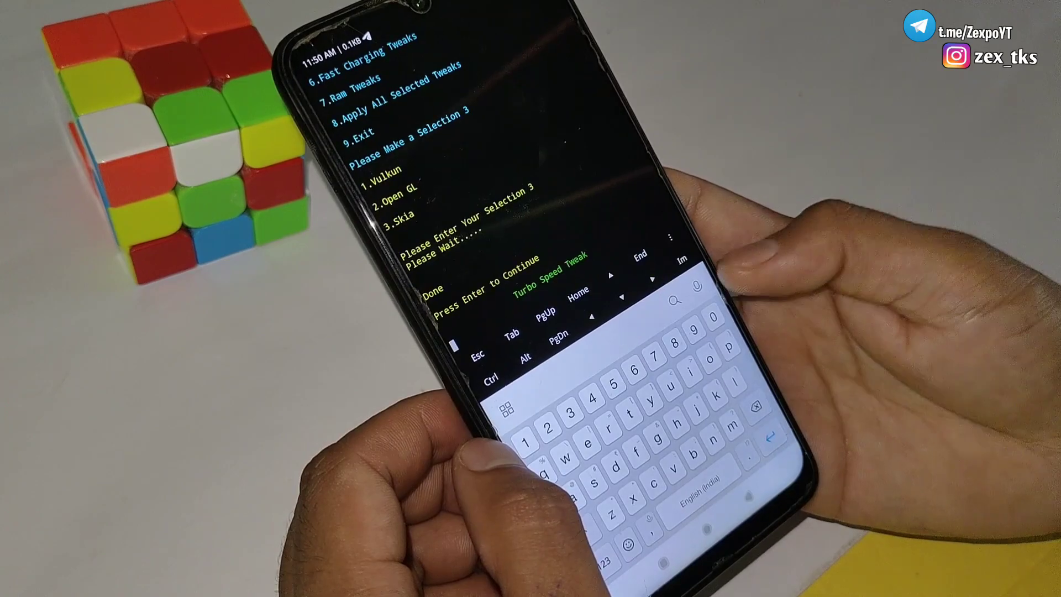
key("Enter")
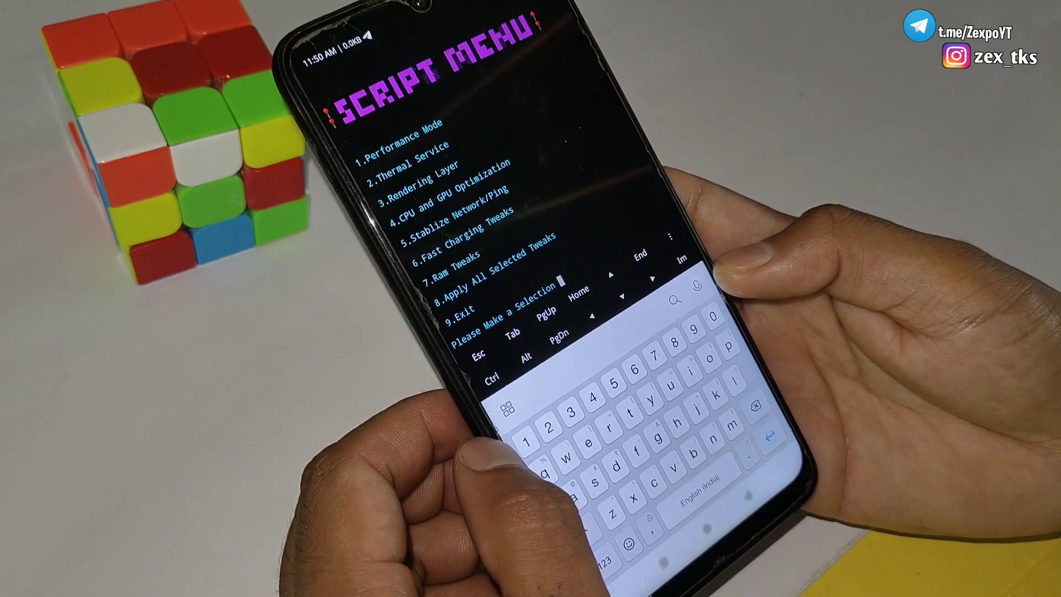